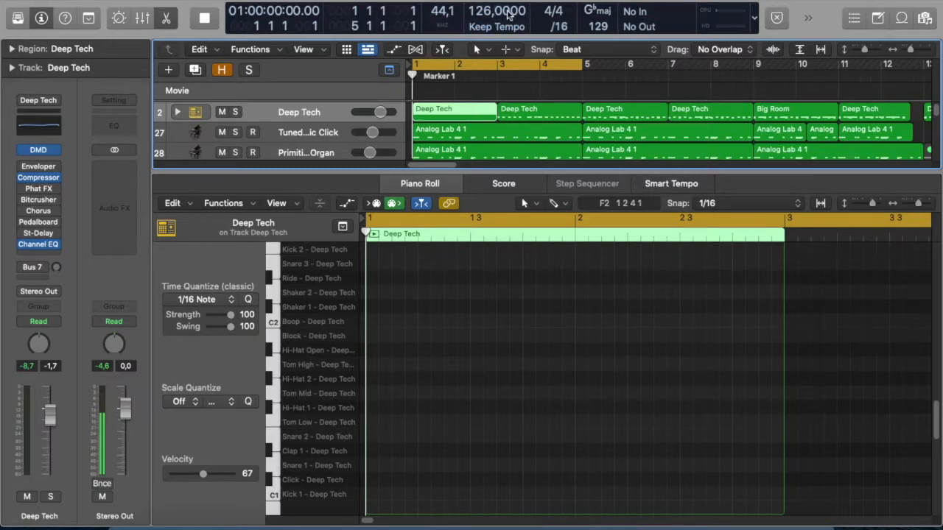
mouse_move(498, 15)
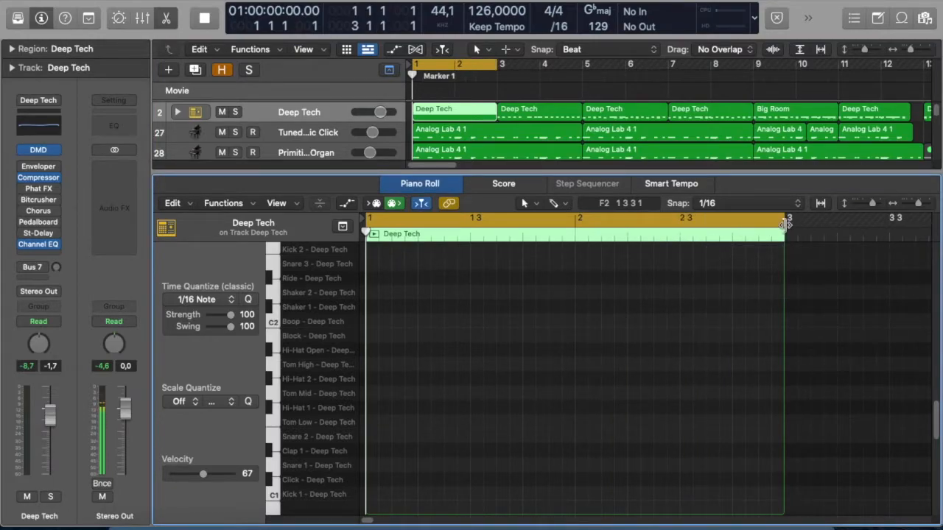
Step: Solo the Deep Tech drum track so its region plays alone
click(234, 112)
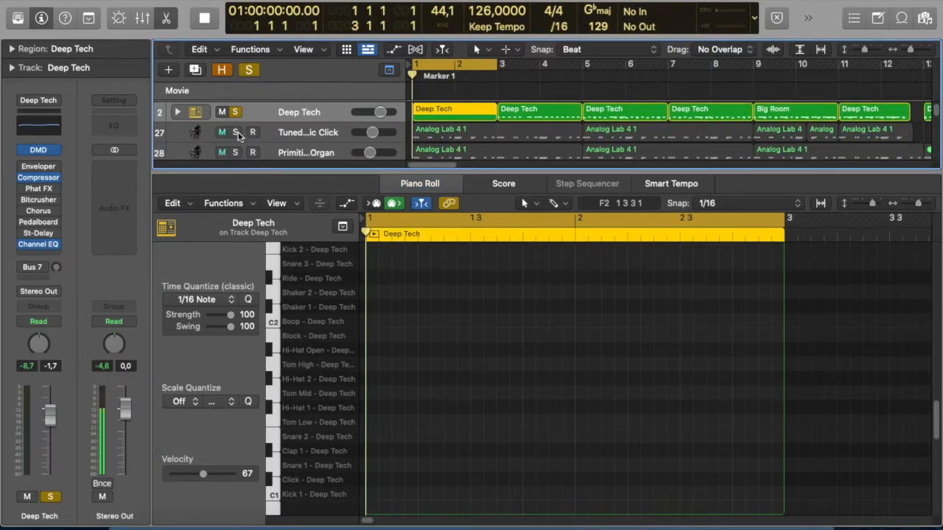
click(234, 132)
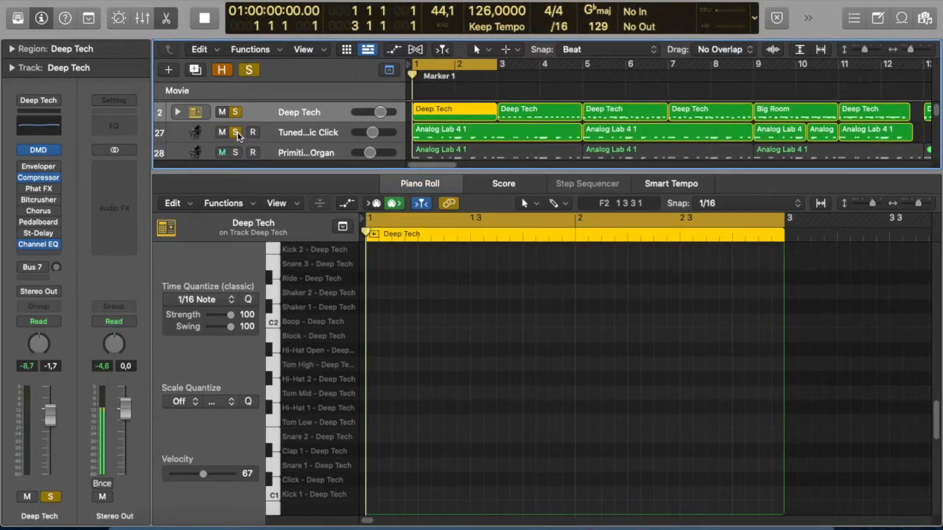
click(221, 152)
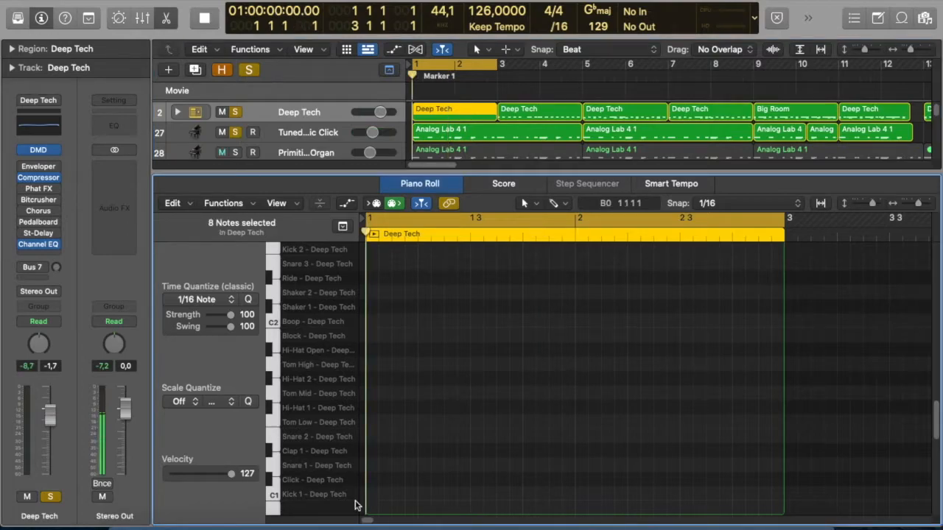
Step: Pencil eight Kick 1 (C1) notes, one on every beat of bars 1 and 2
click(221, 152)
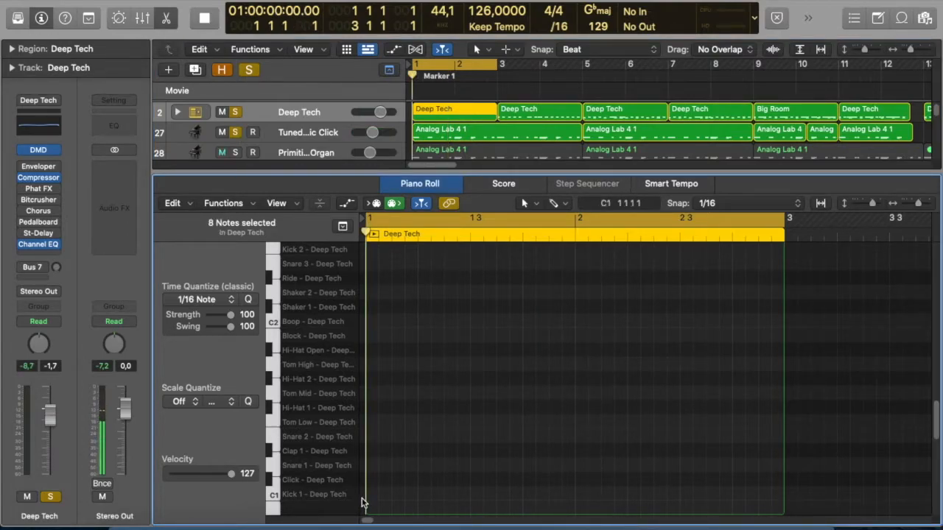
click(371, 494)
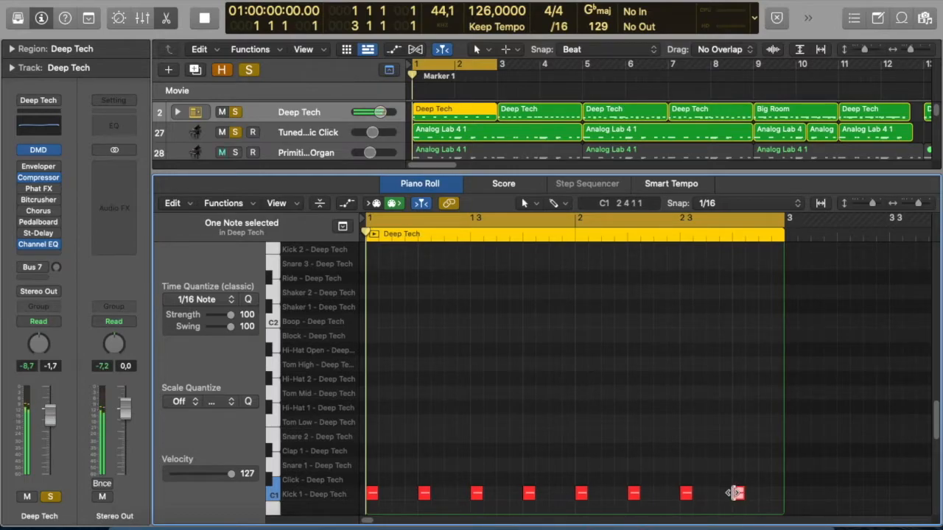
click(221, 152)
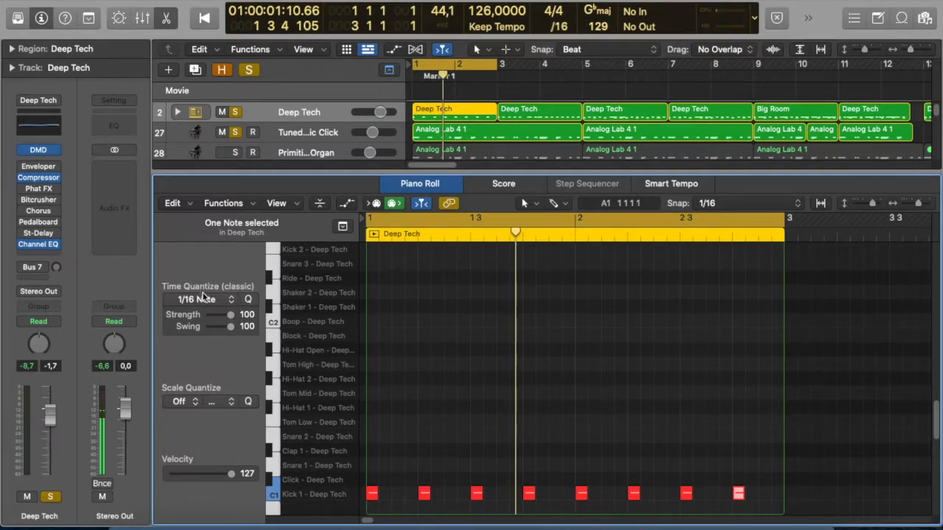
mouse_move(218, 336)
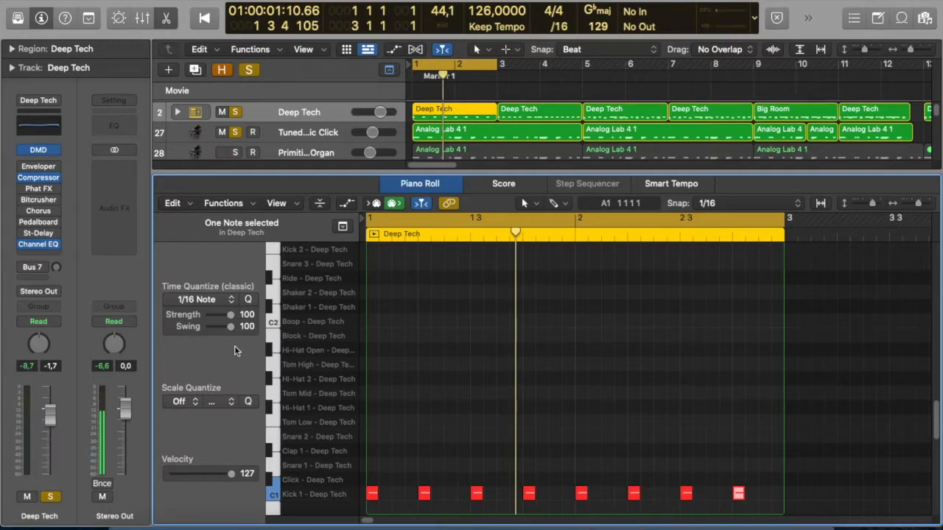
mouse_move(227, 335)
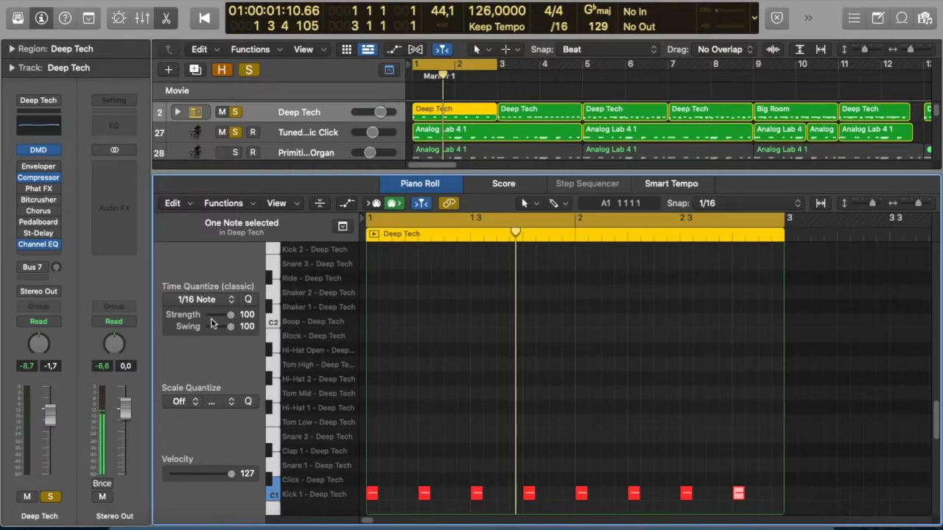
click(221, 152)
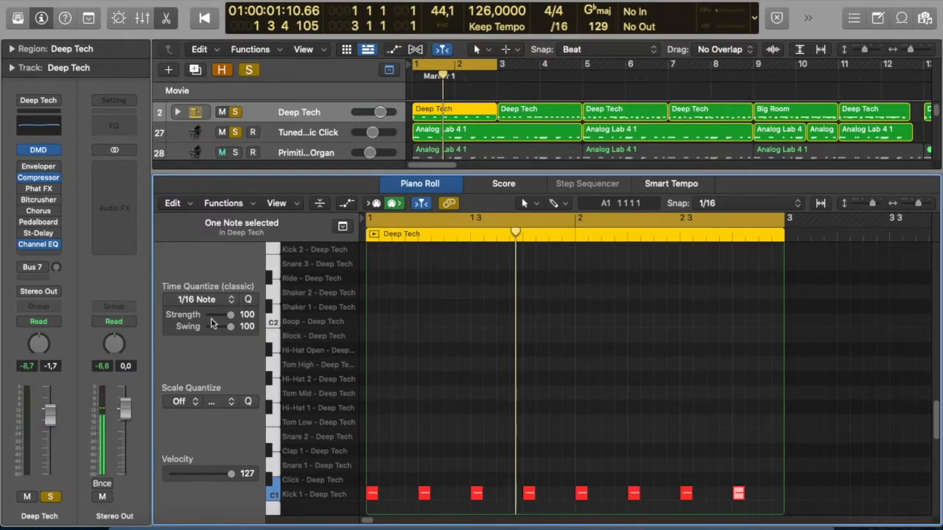
click(221, 152)
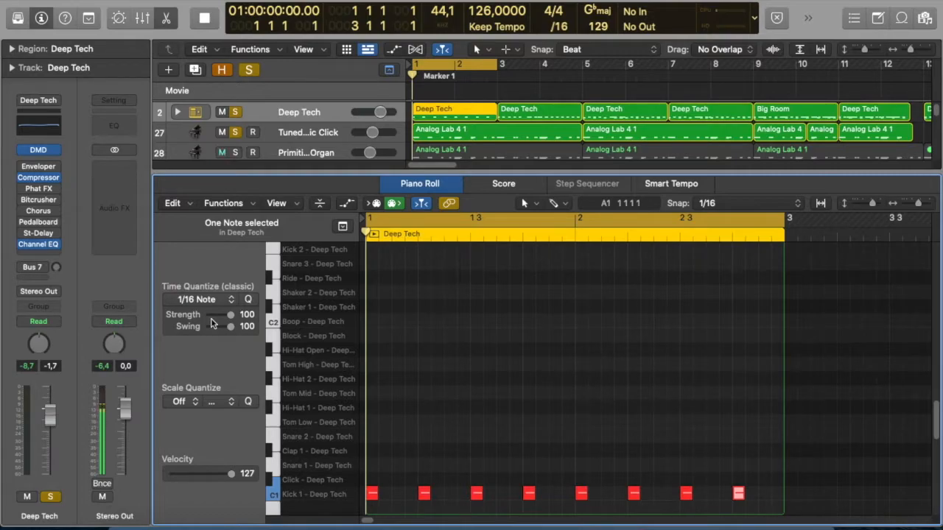
click(221, 152)
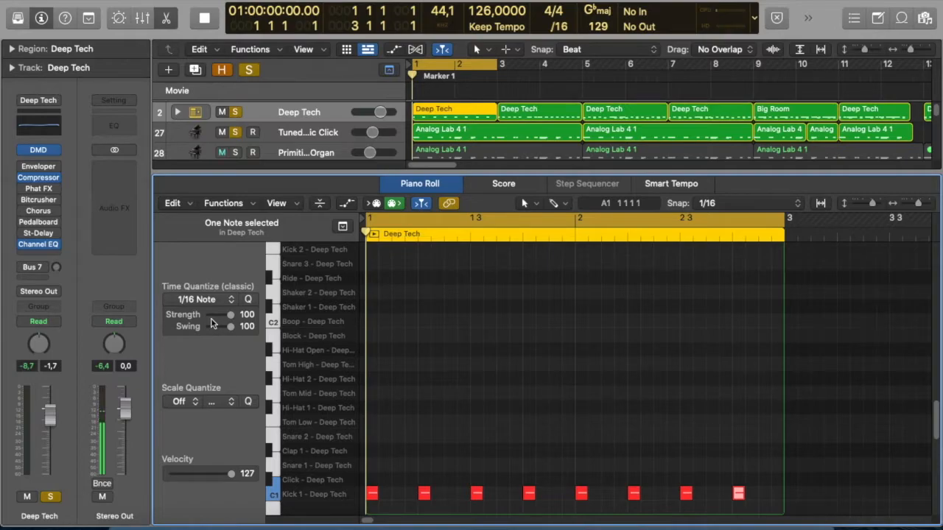
mouse_move(341, 478)
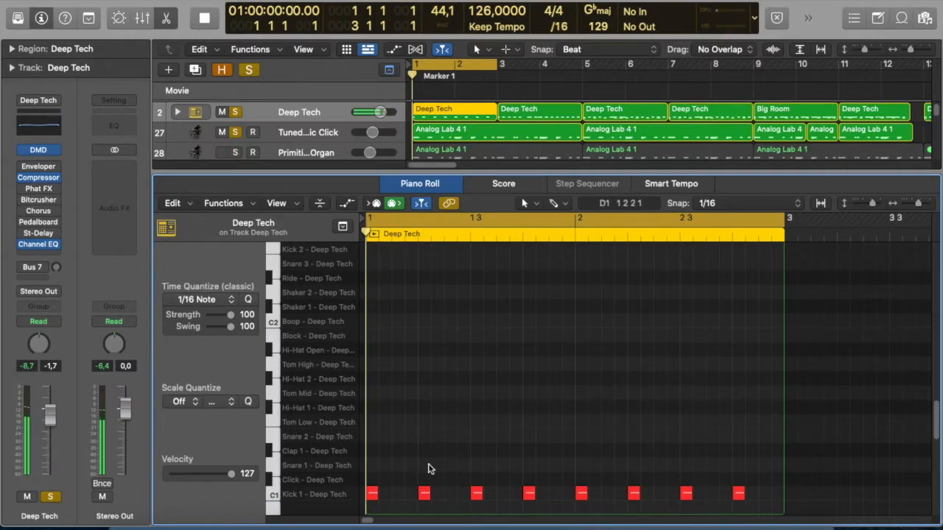
Step: Add Clap 1 and Snare 1 hits on beats 2 and 4 of both bars
click(424, 464)
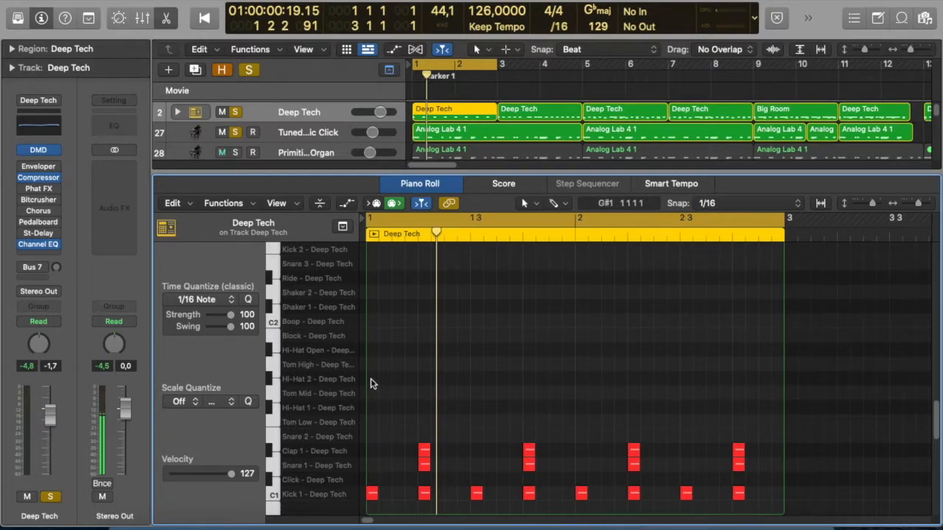
mouse_move(398, 383)
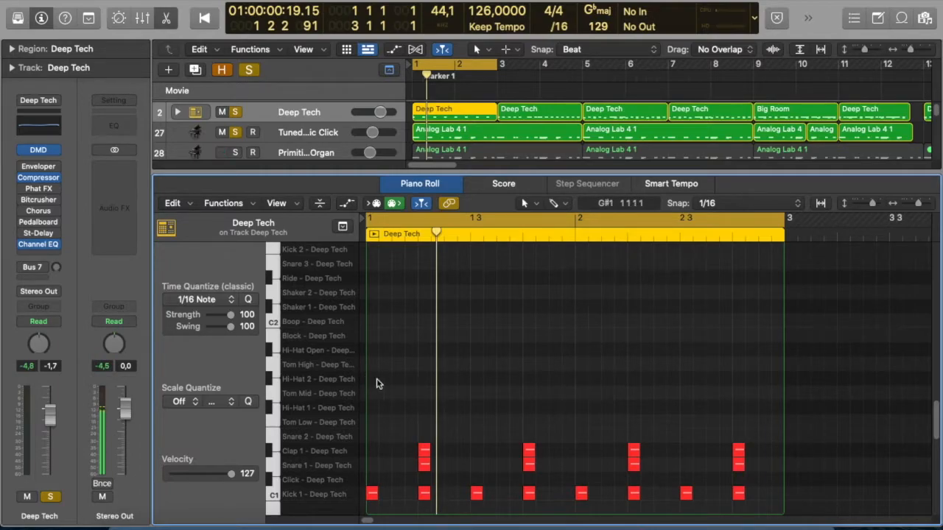
Step: Place eight Hi-Hat 2 notes on the eighth-note offbeats between the kicks
click(221, 151)
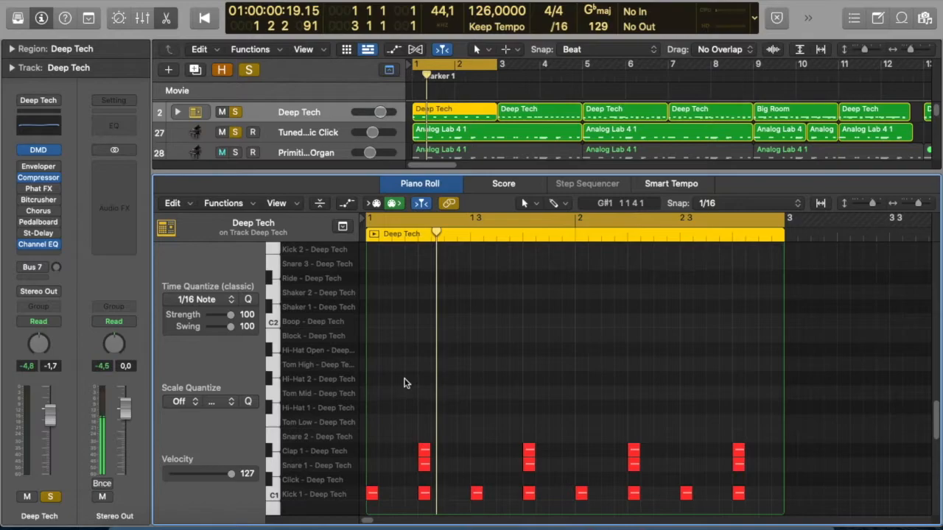
click(398, 377)
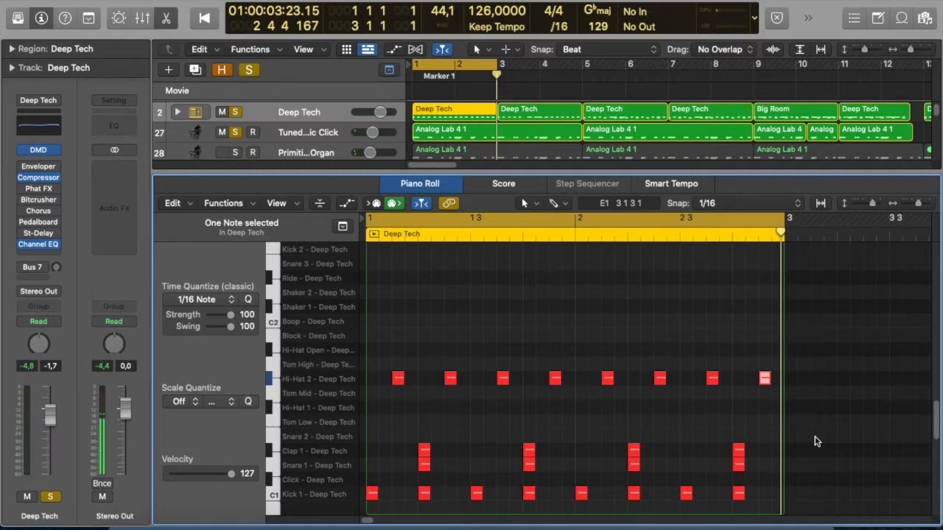
click(221, 152)
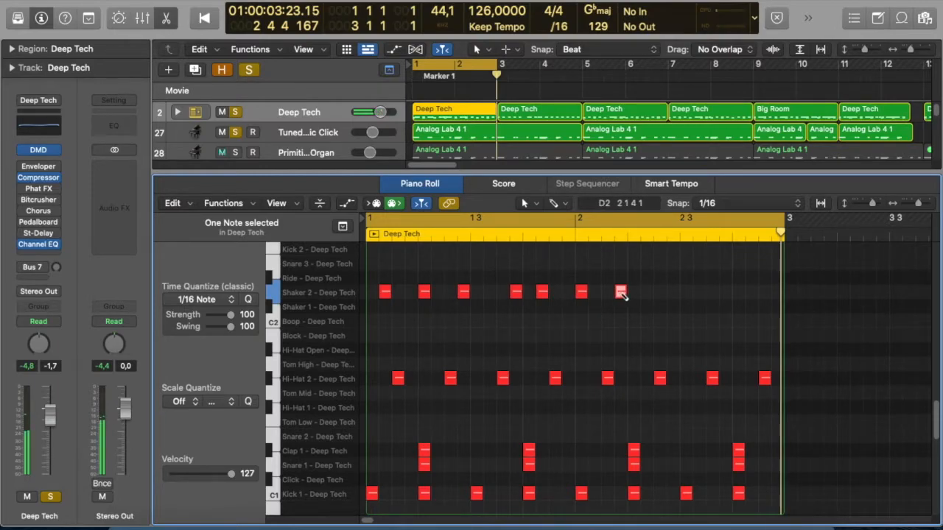
Step: Extend the Shaker 2 pattern by moving its last note to the end of bar 2
drag(622, 292, 670, 292)
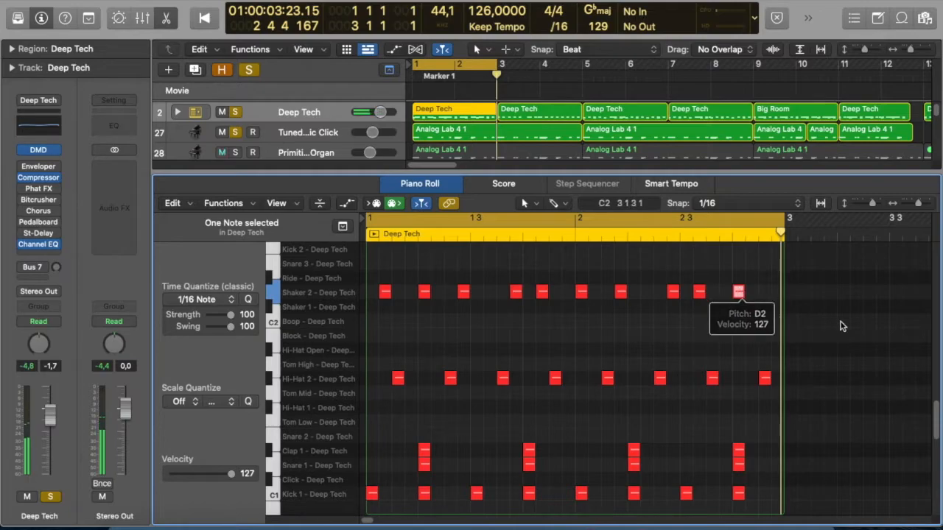
click(203, 17)
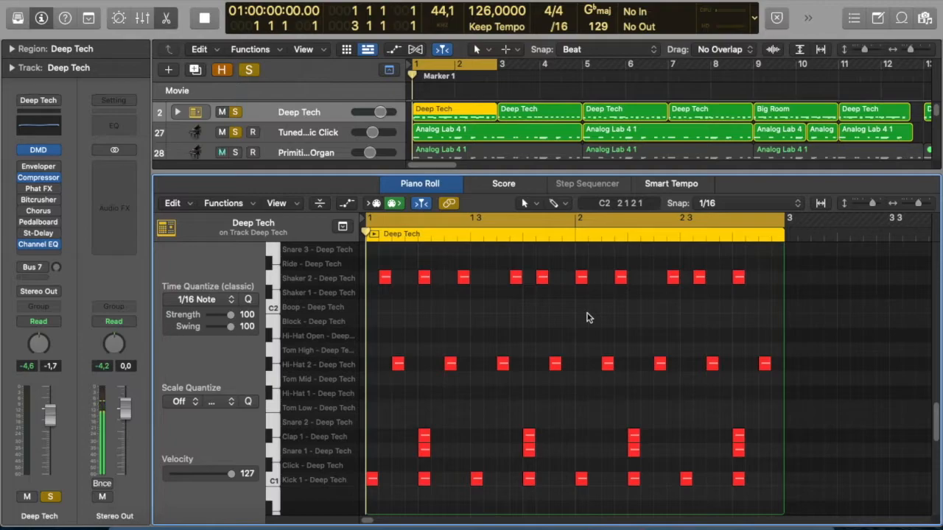
mouse_move(507, 271)
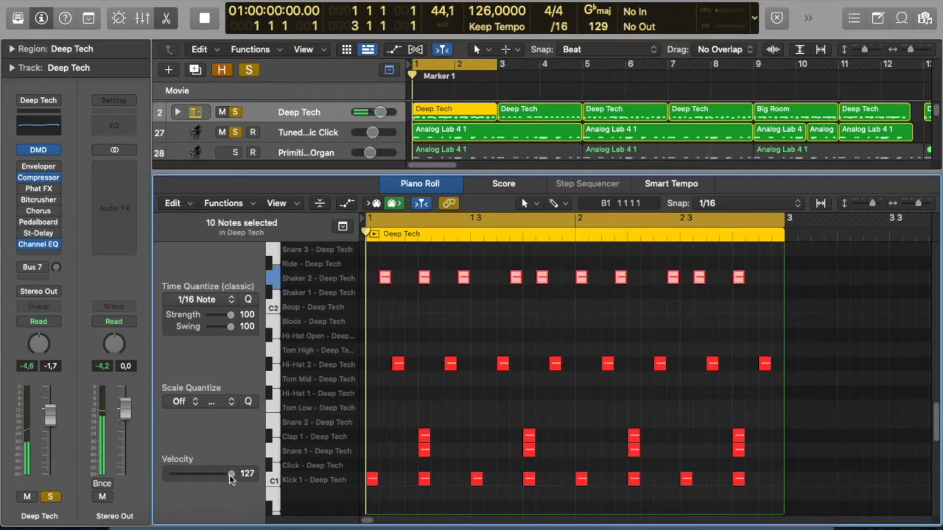
Step: Drag the Velocity slider down twice so all ten shaker notes play much softer
drag(232, 475, 205, 474)
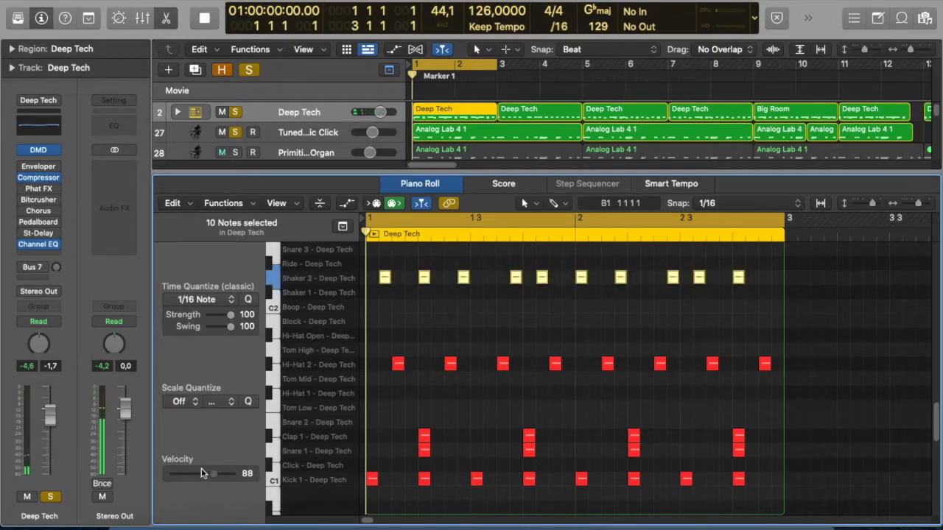
drag(204, 475, 189, 475)
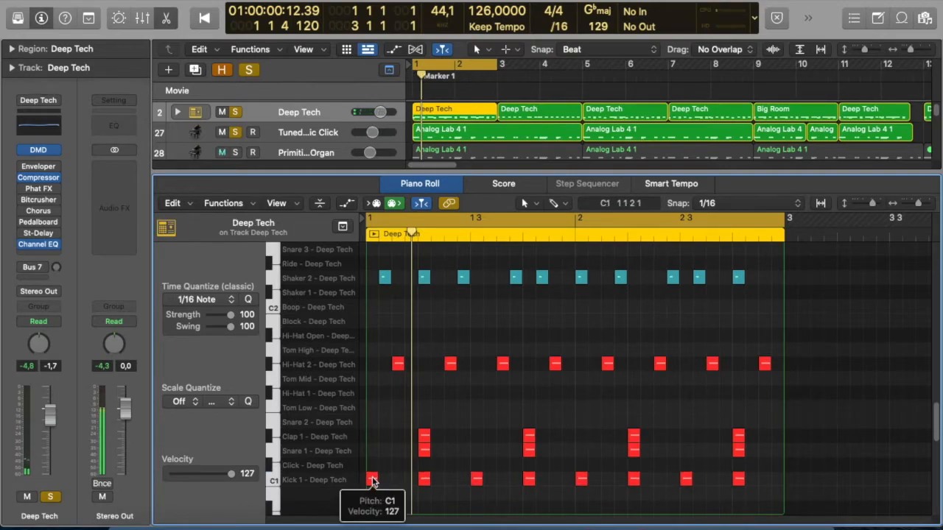
Step: Keep the first kick at full velocity and lower the following bar-one kicks slightly
click(371, 480)
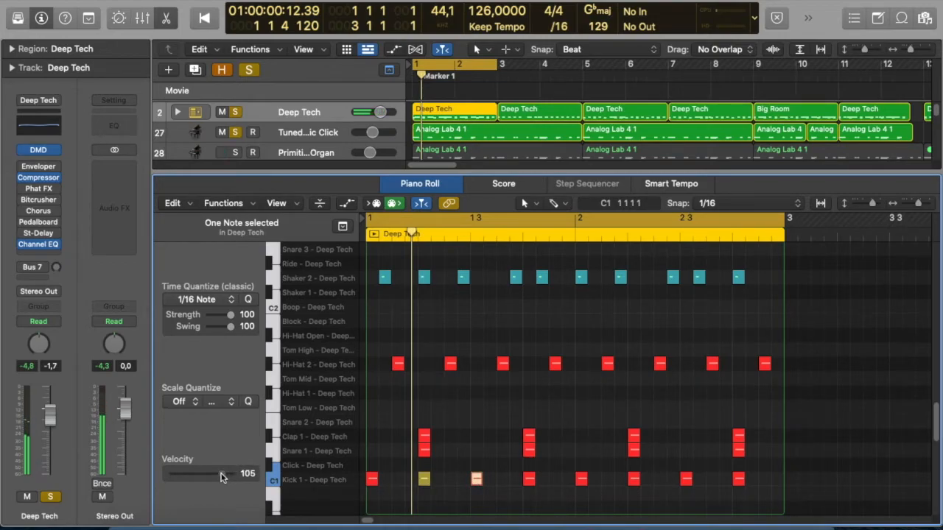
drag(214, 474, 258, 474)
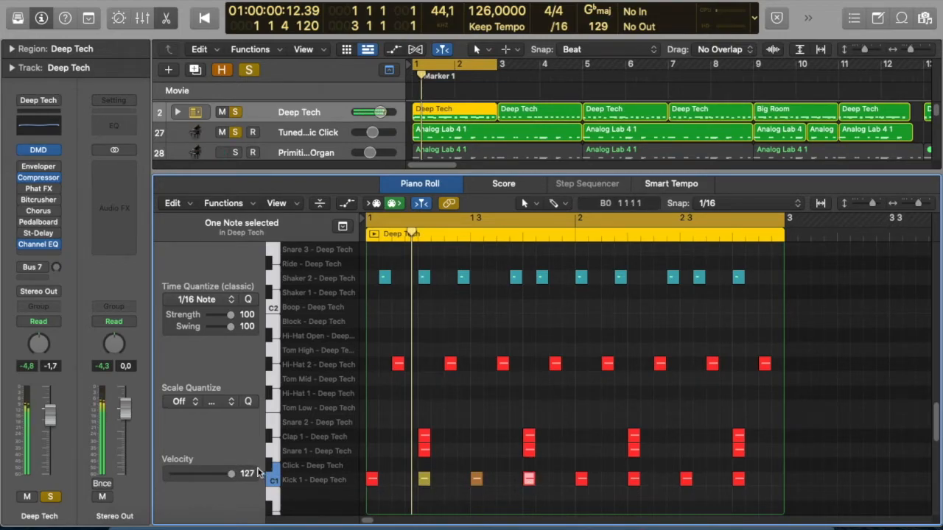
drag(258, 474, 218, 474)
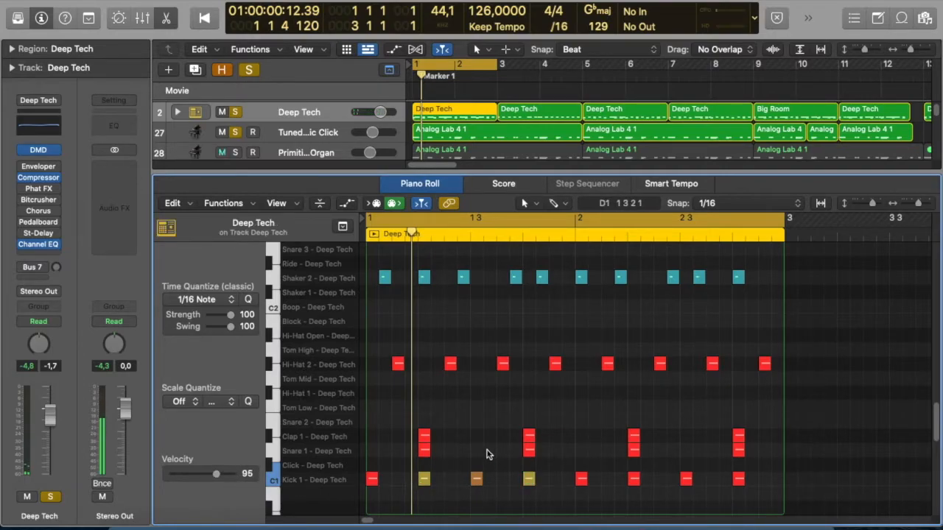
Step: Give the bar-two kicks varied, slightly lower velocities for uneven accents
click(582, 480)
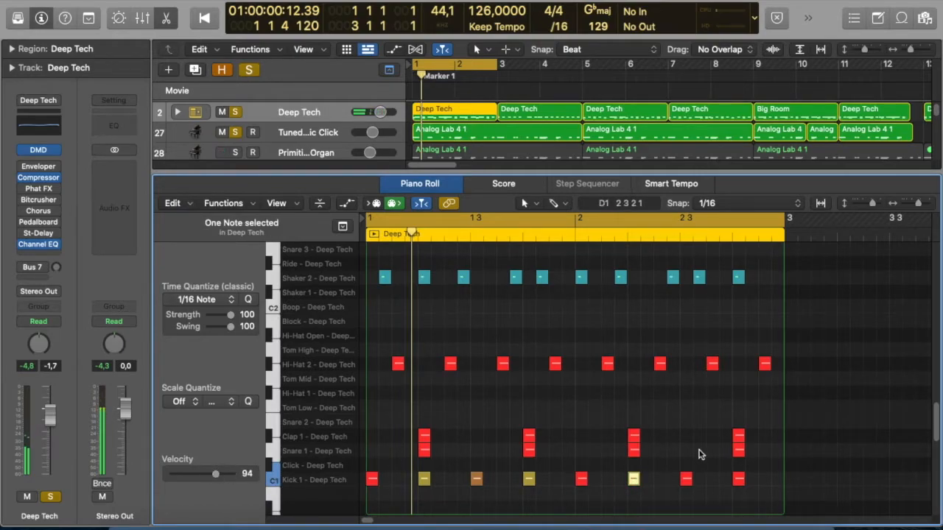
drag(216, 475, 232, 474)
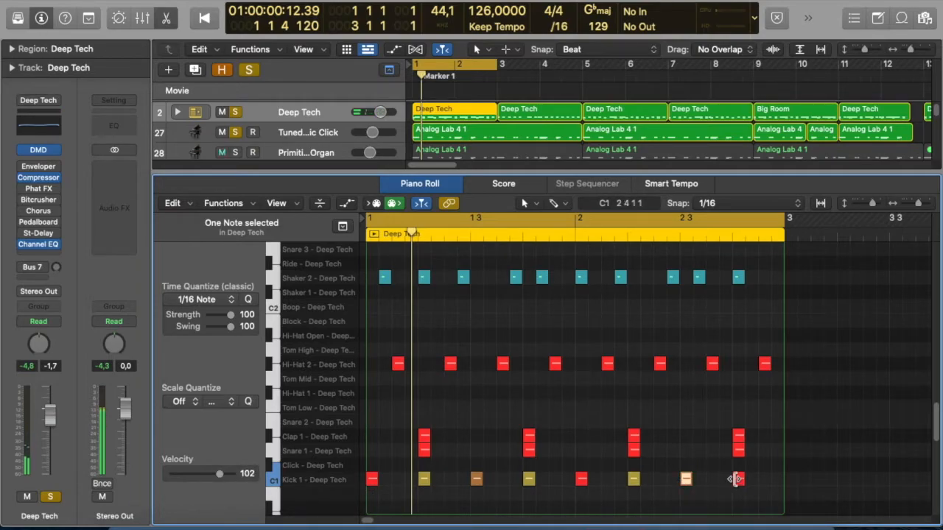
drag(220, 475, 233, 475)
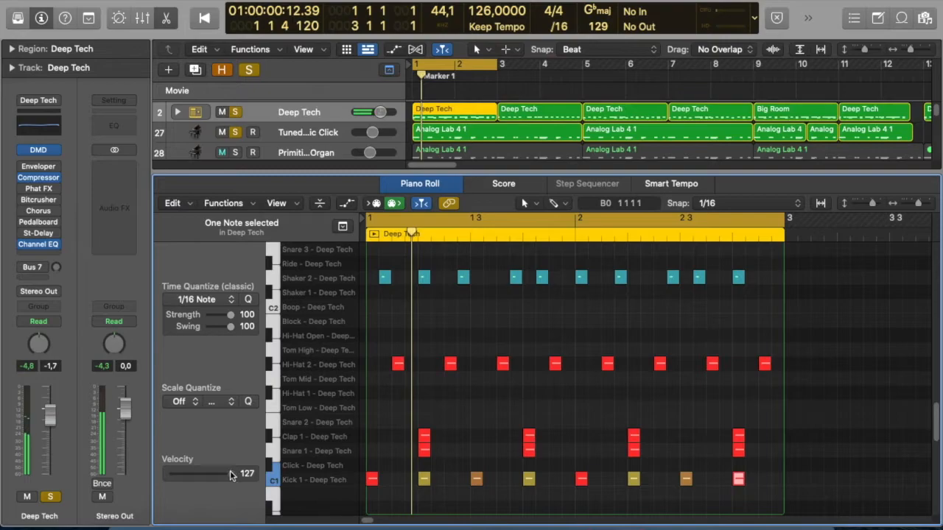
drag(233, 475, 221, 475)
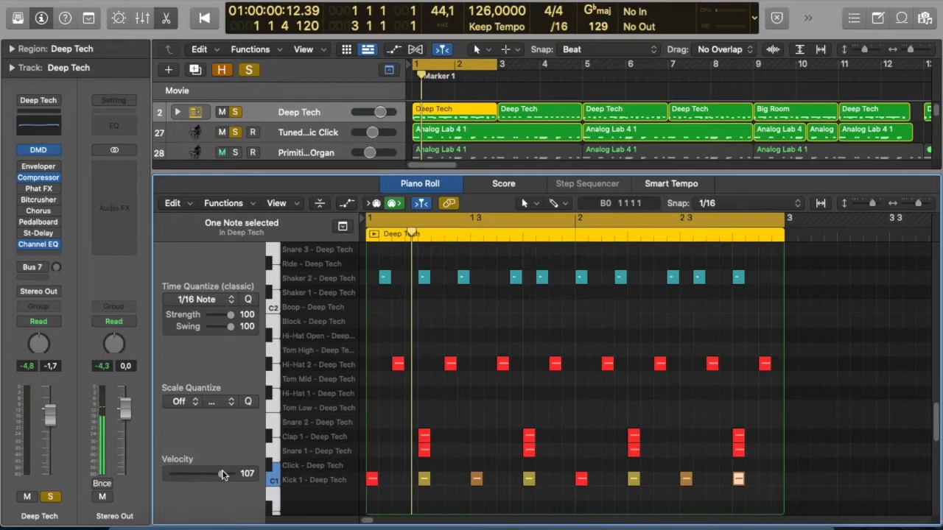
click(221, 151)
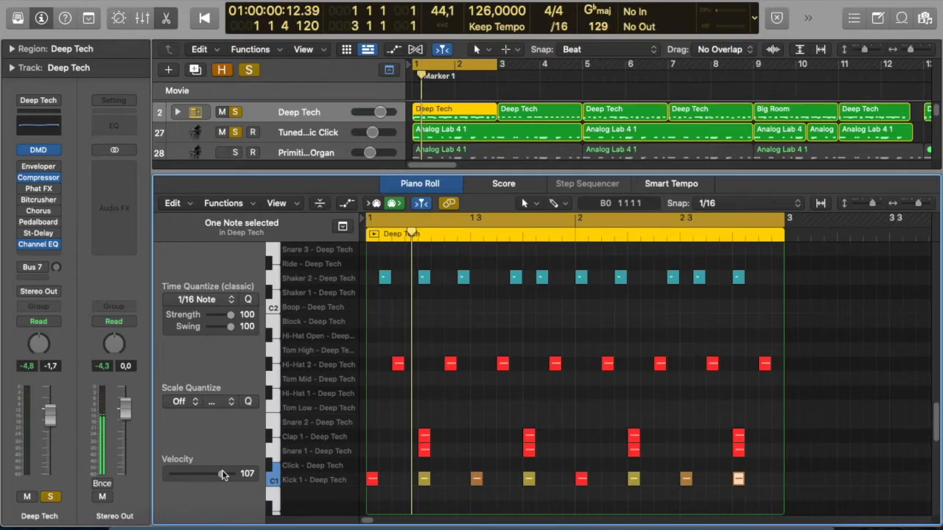